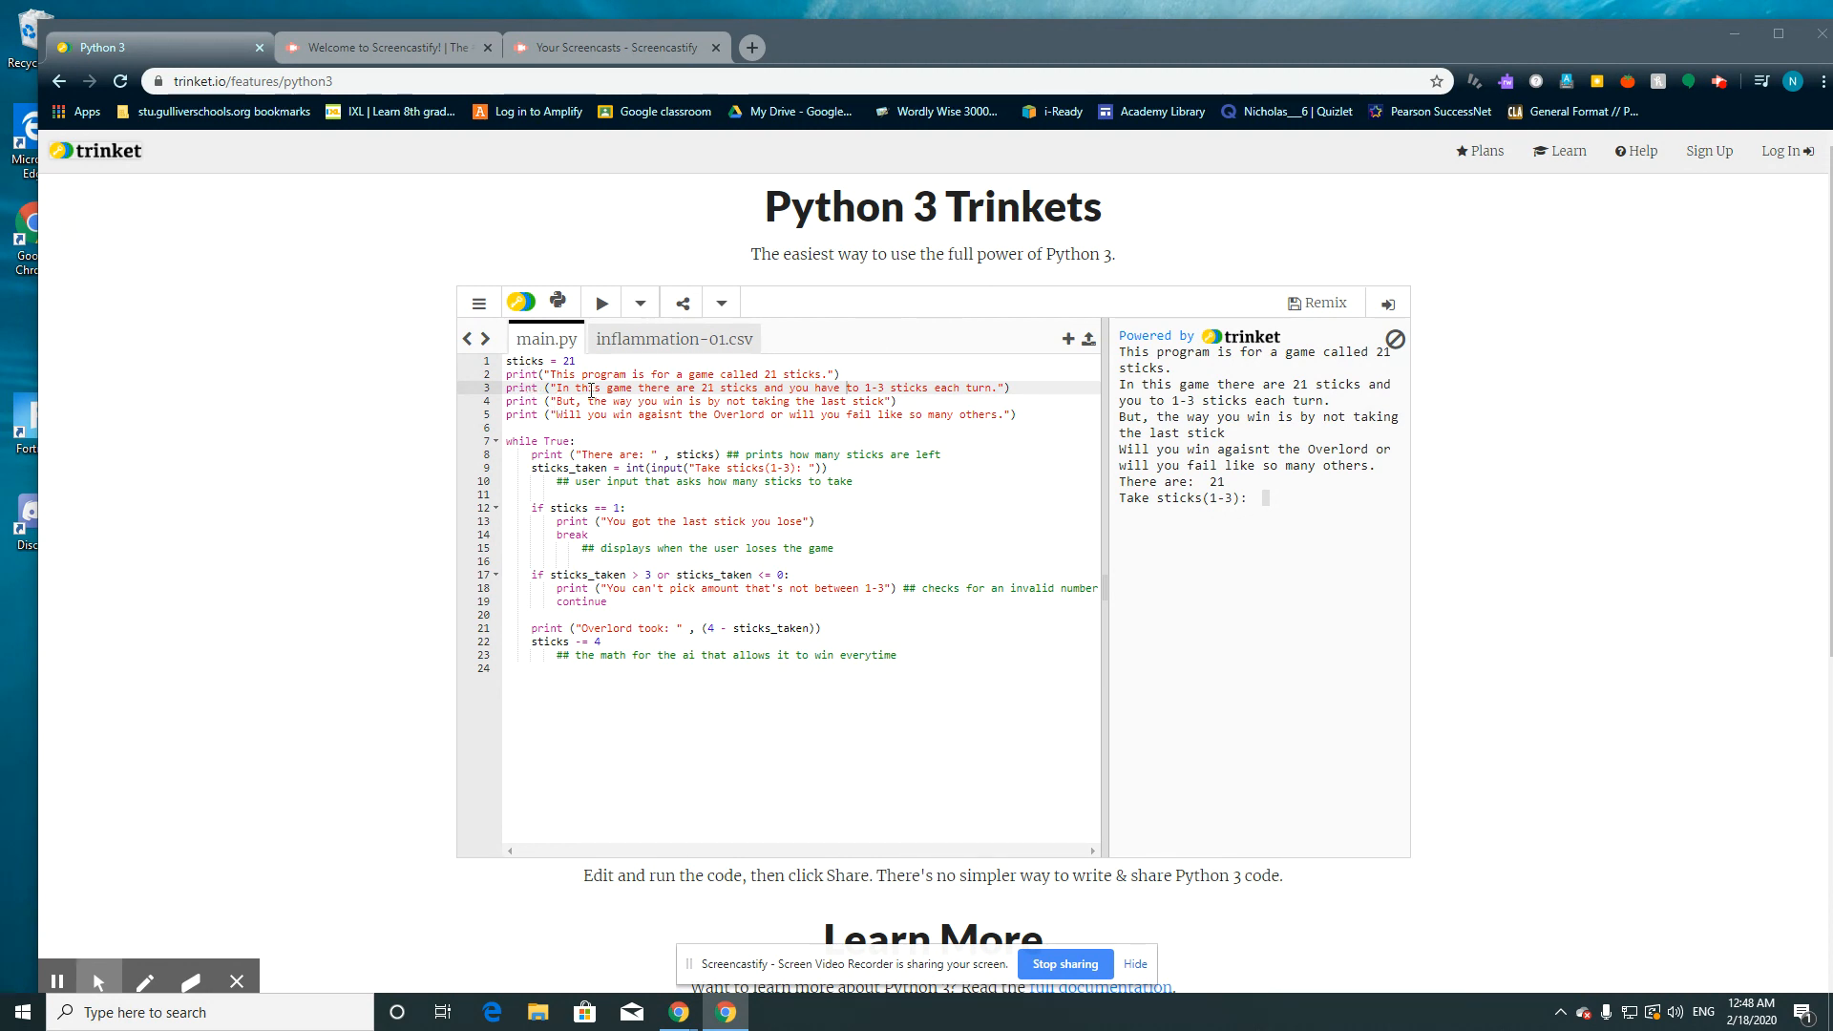
{"action": "mouse_move", "coordinate": [1135, 369]}
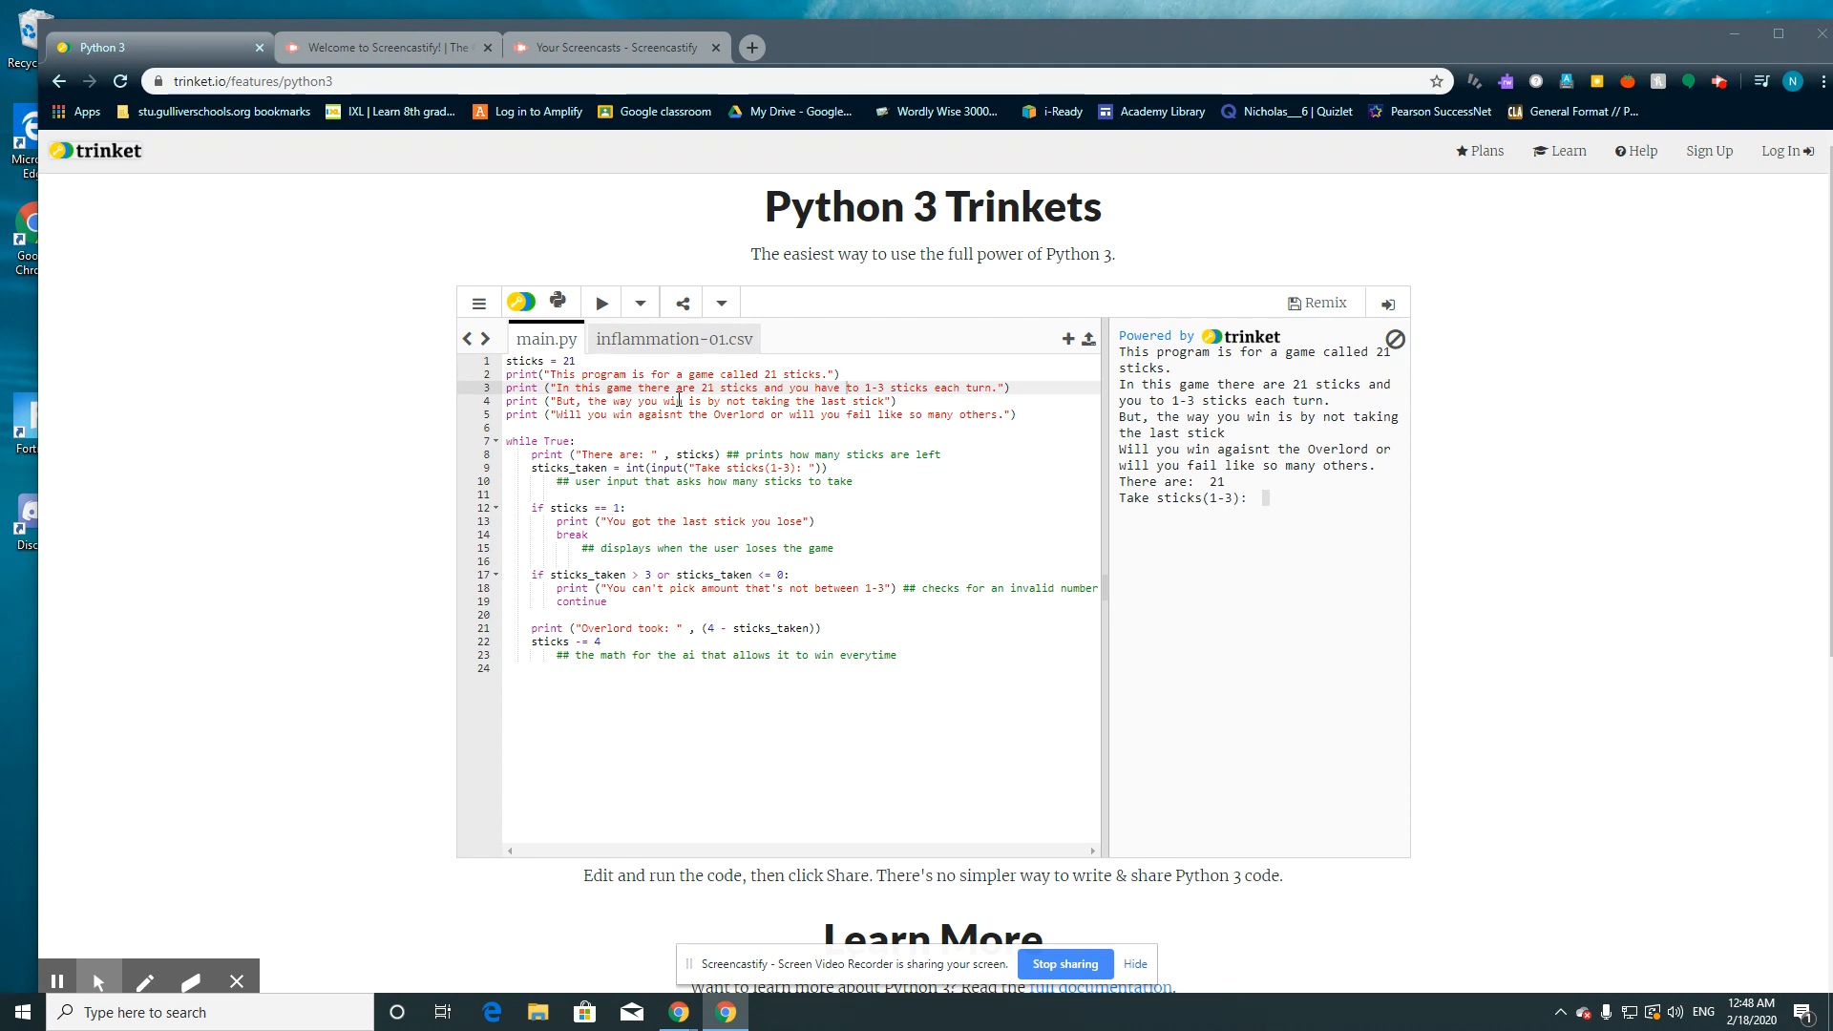
{"action": "mouse_move", "coordinate": [662, 415]}
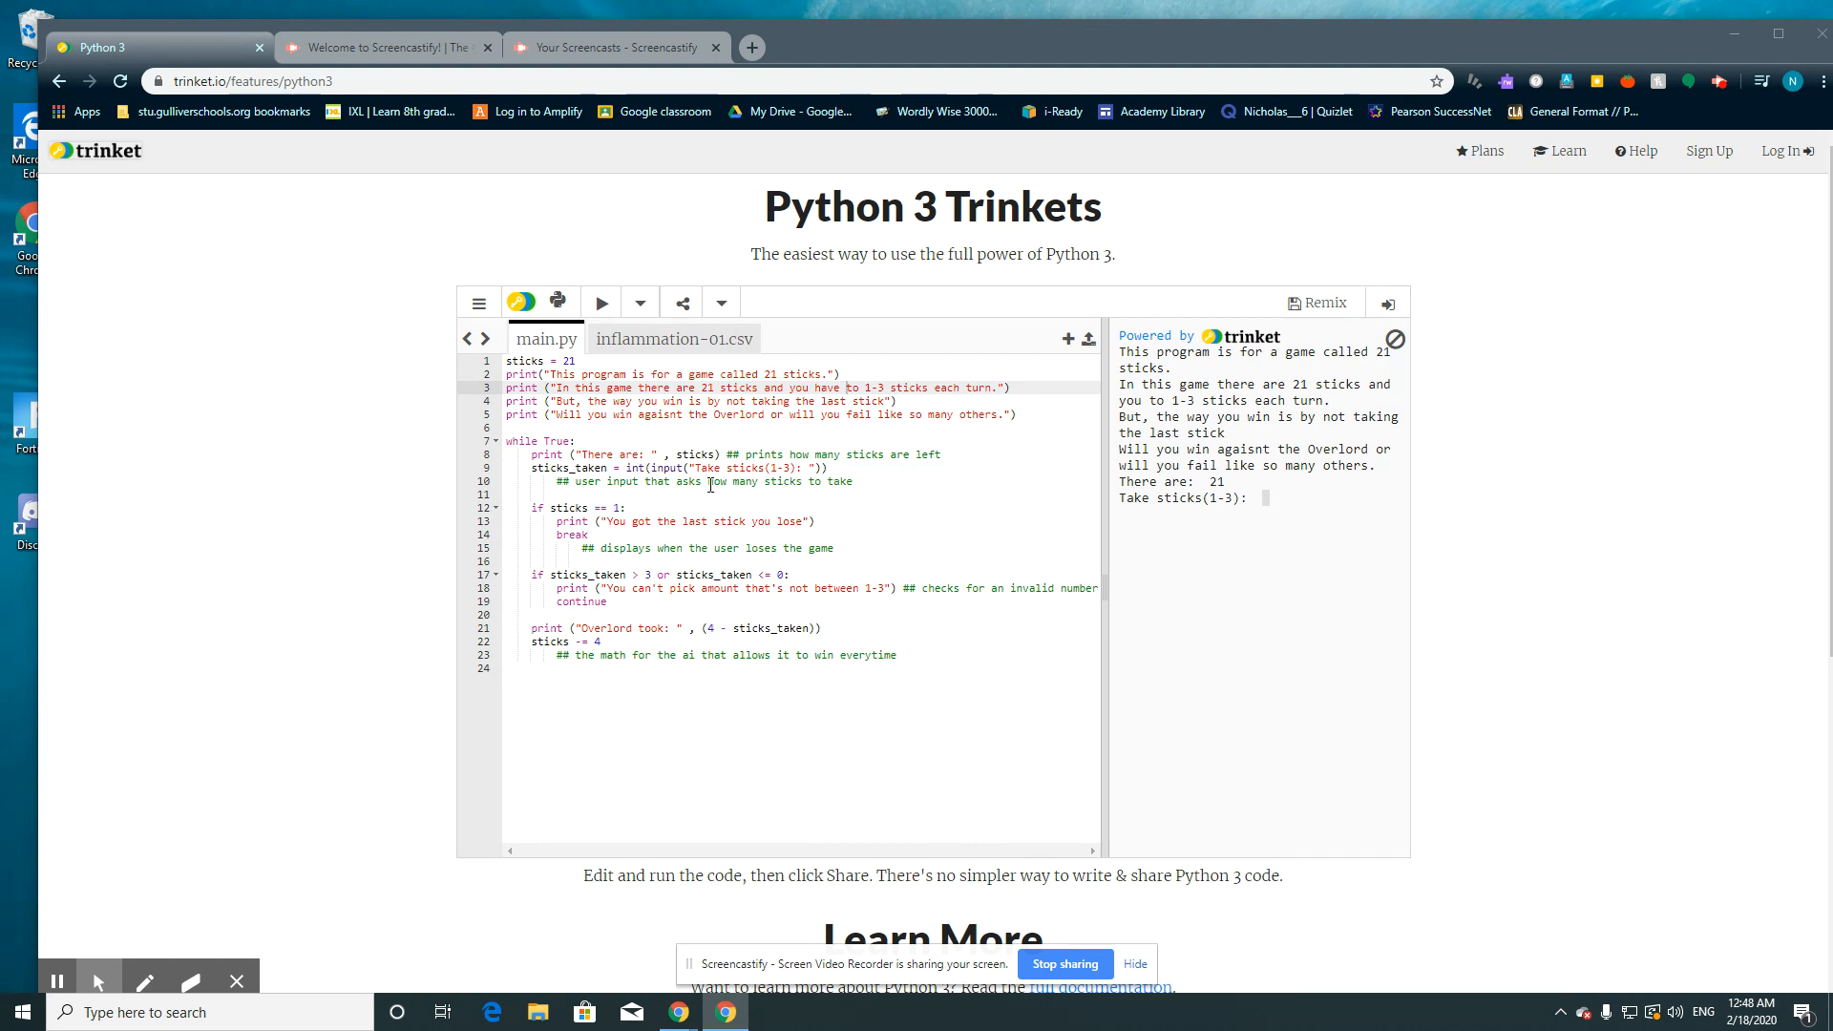
{"action": "mouse_move", "coordinate": [863, 477]}
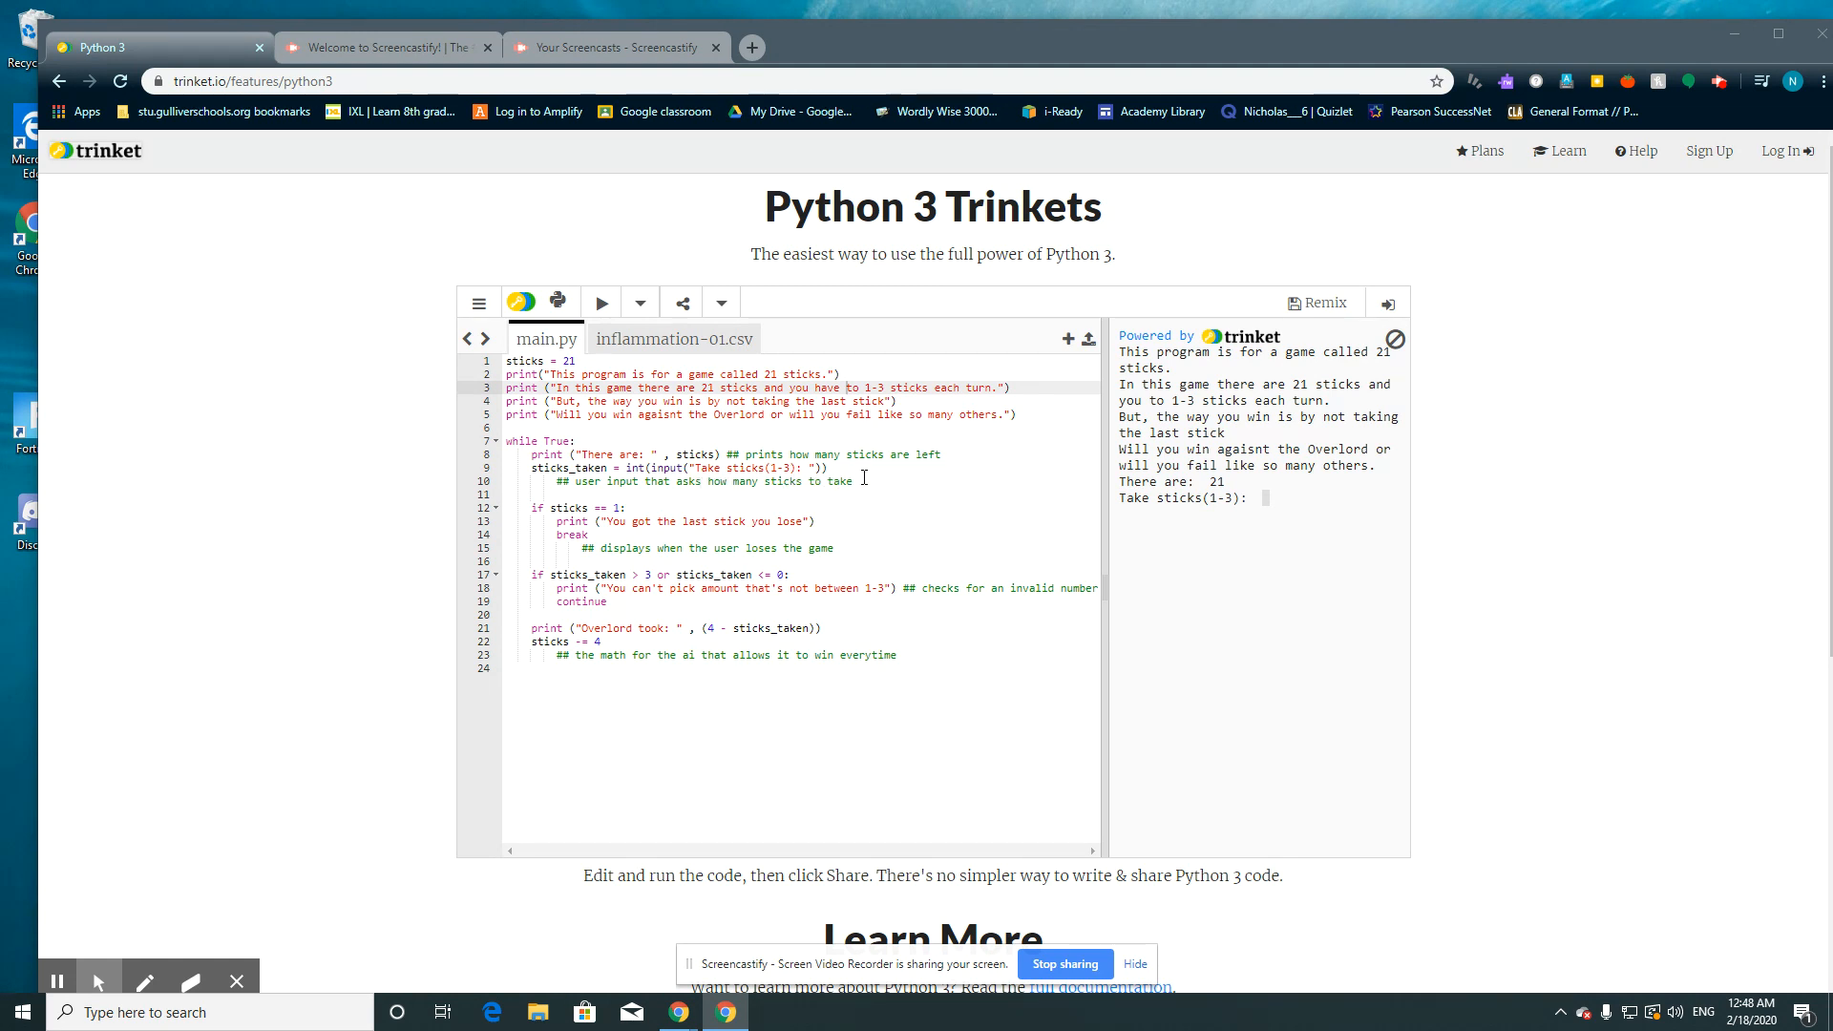
{"action": "mouse_move", "coordinate": [1216, 517]}
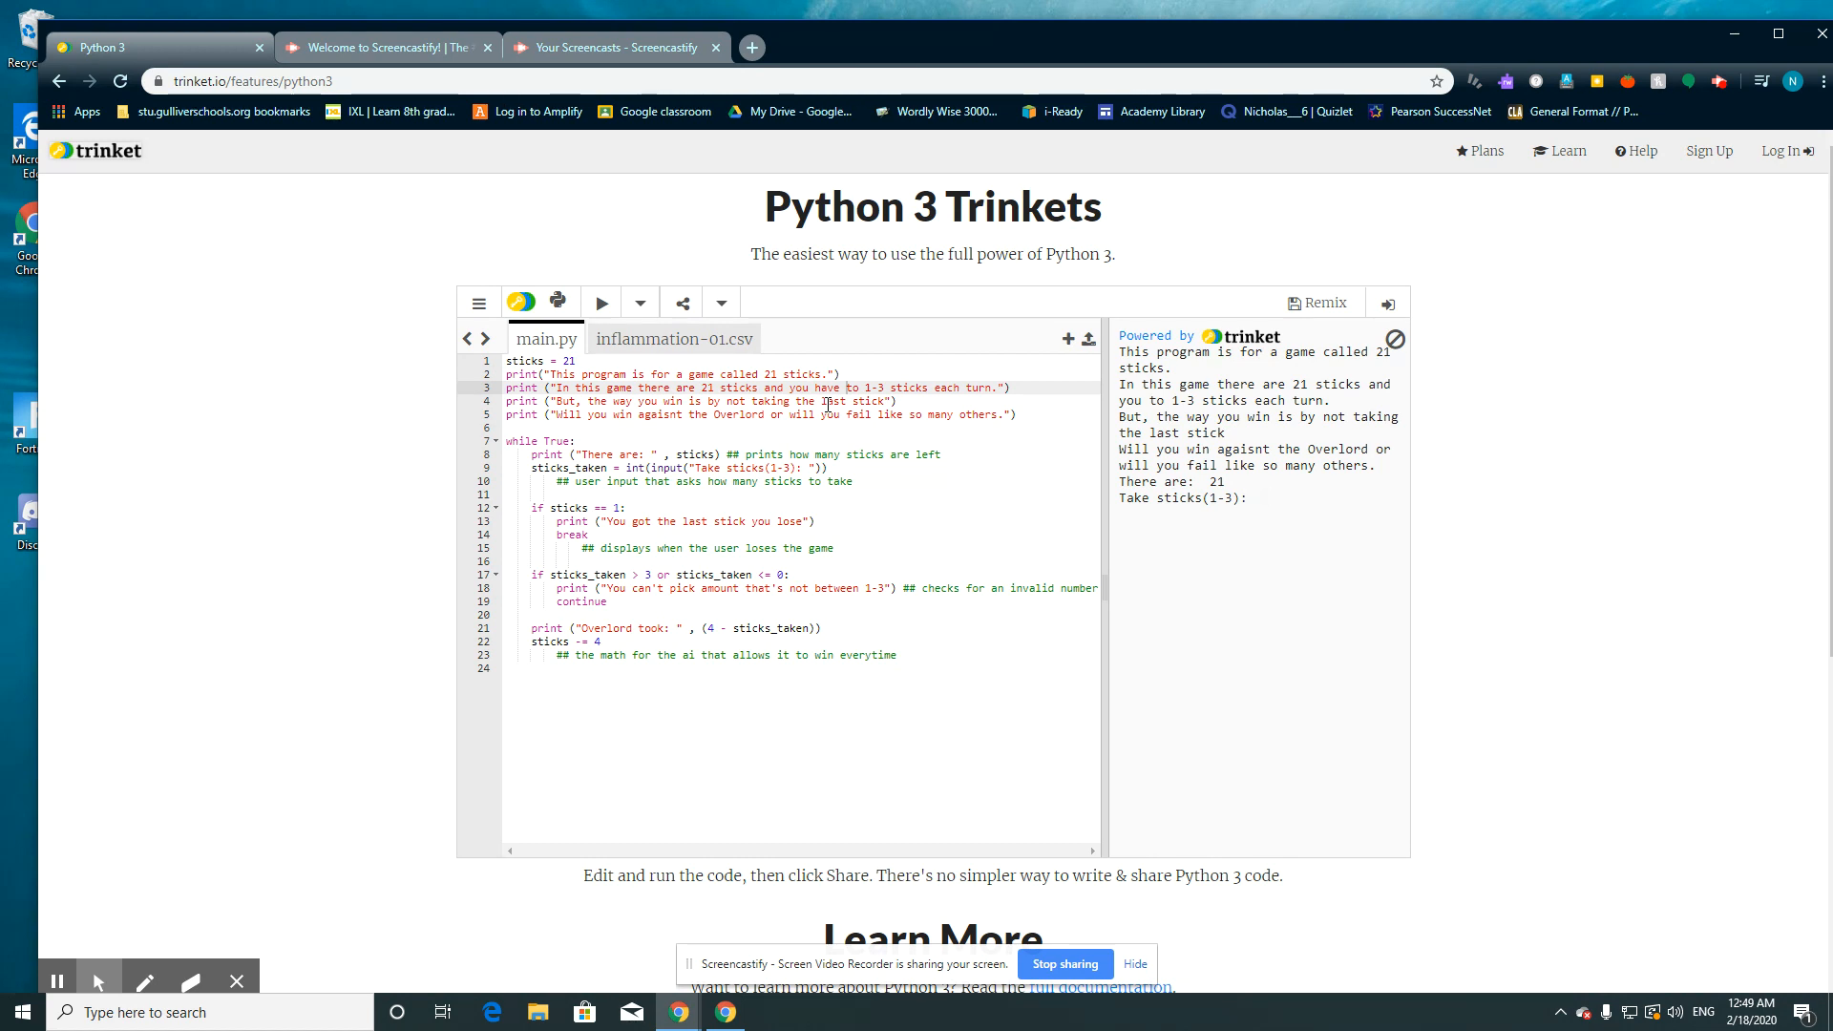
{"action": "mouse_move", "coordinate": [722, 430]}
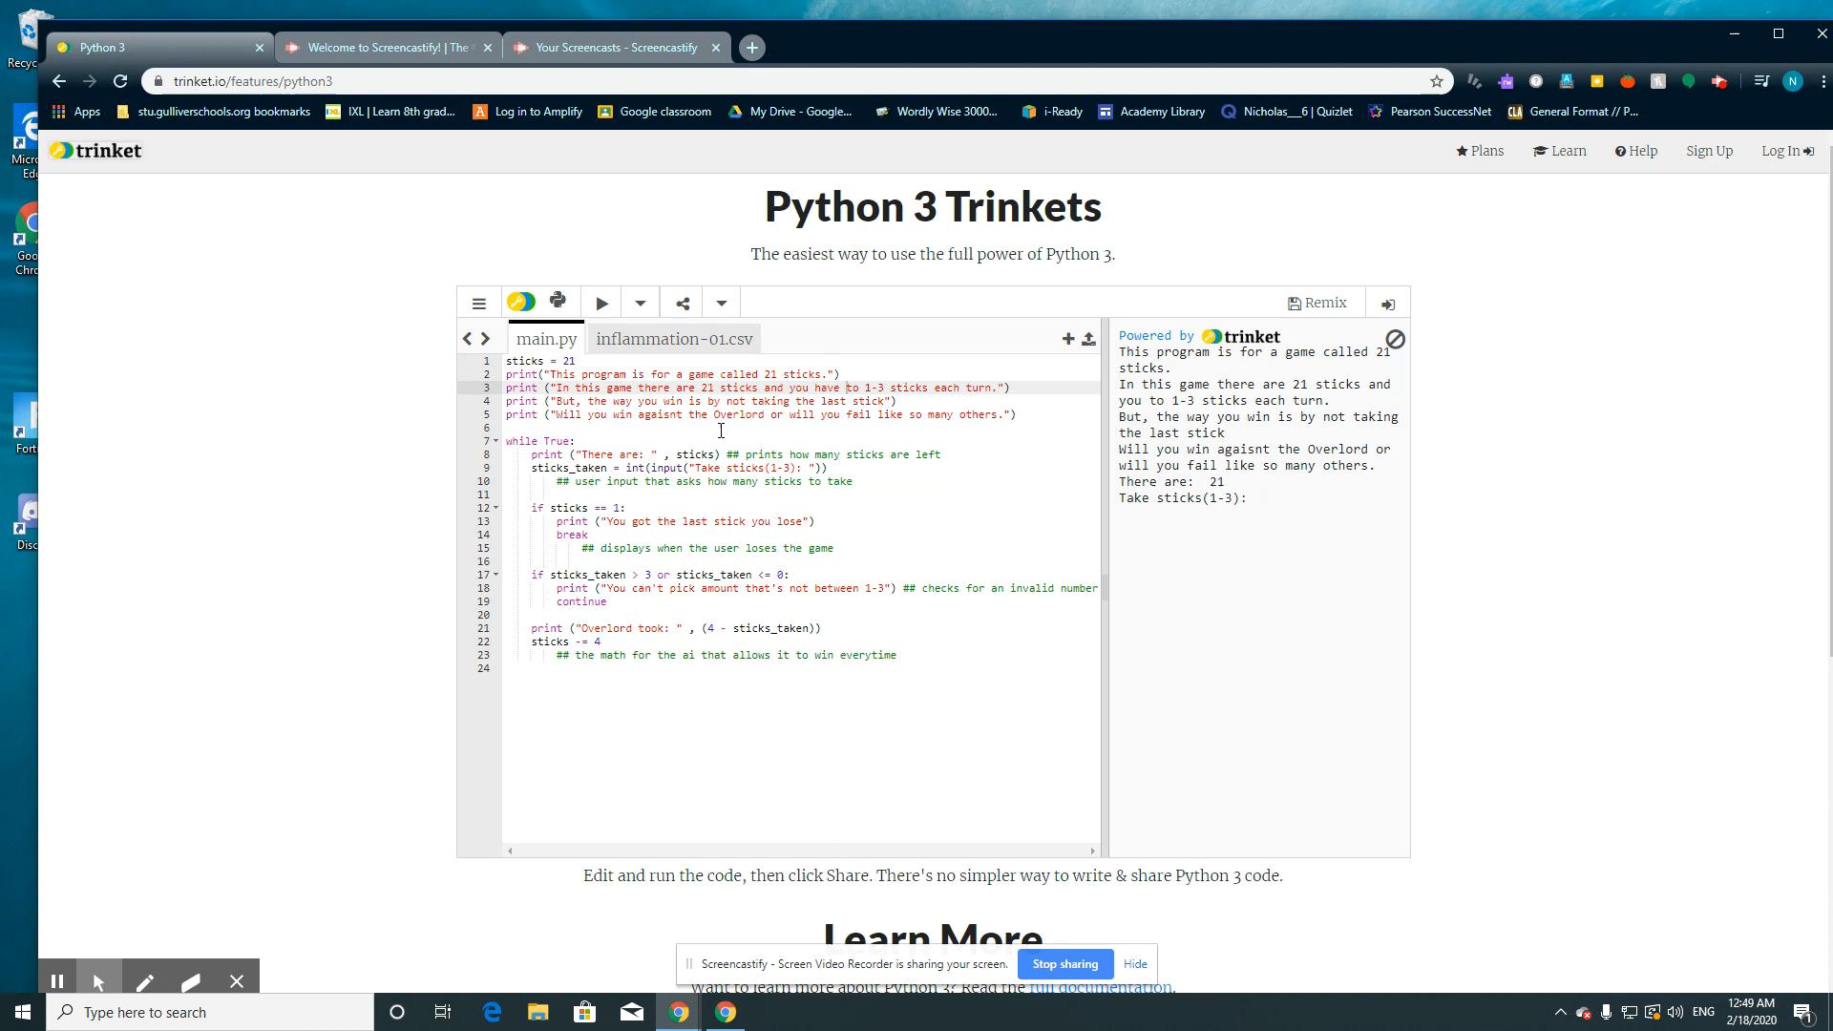
{"action": "mouse_move", "coordinate": [594, 569]}
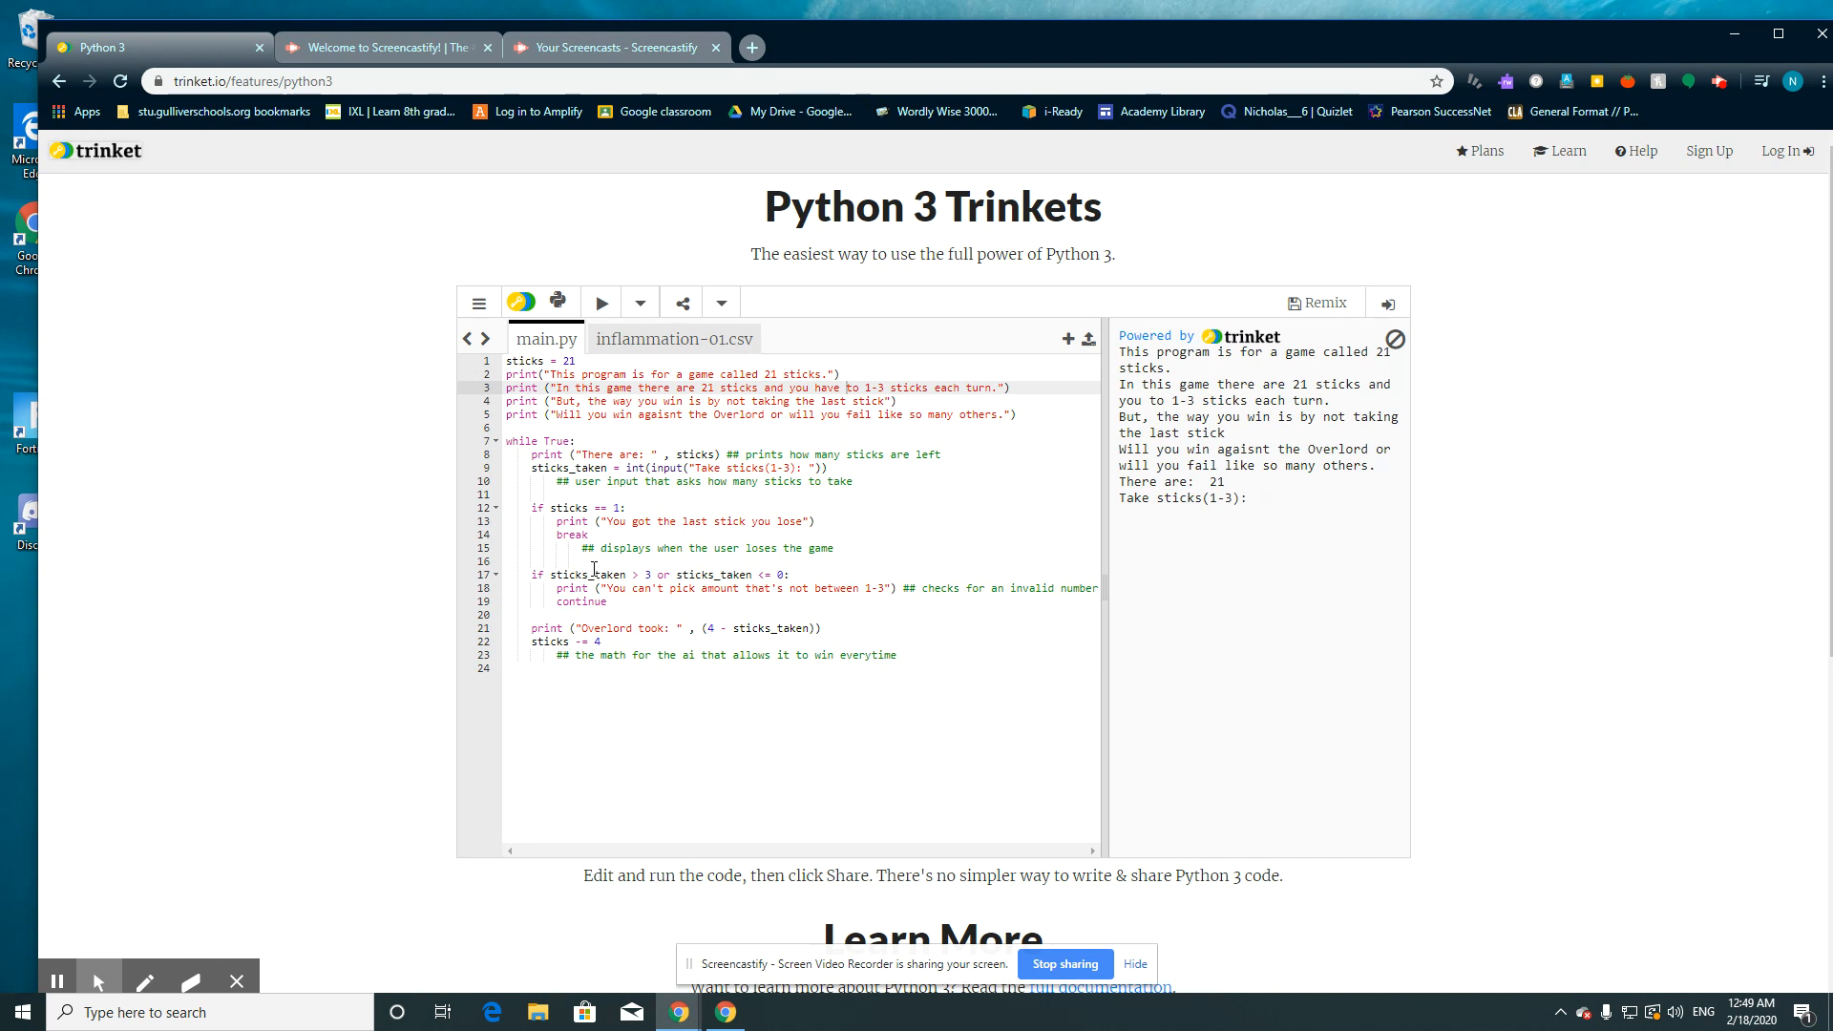
{"action": "mouse_move", "coordinate": [623, 577]}
{"action": "type", "text": "2"}
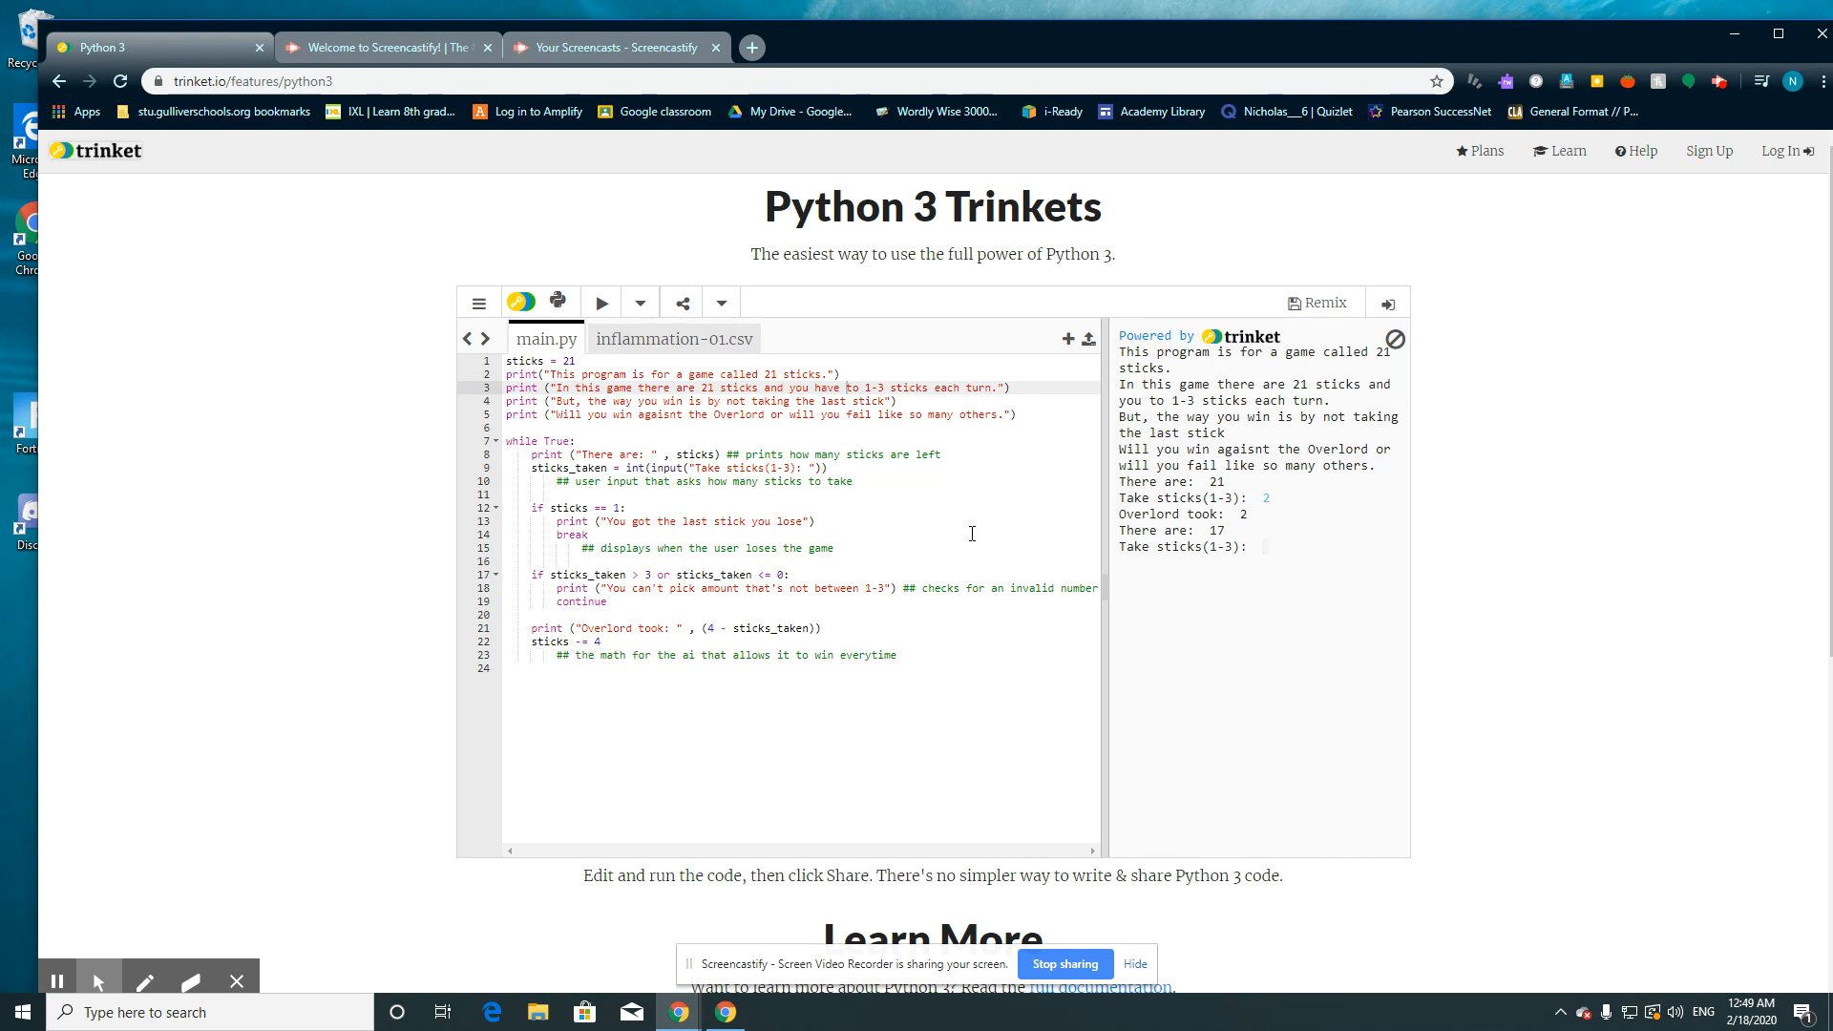
{"action": "mouse_move", "coordinate": [773, 603]}
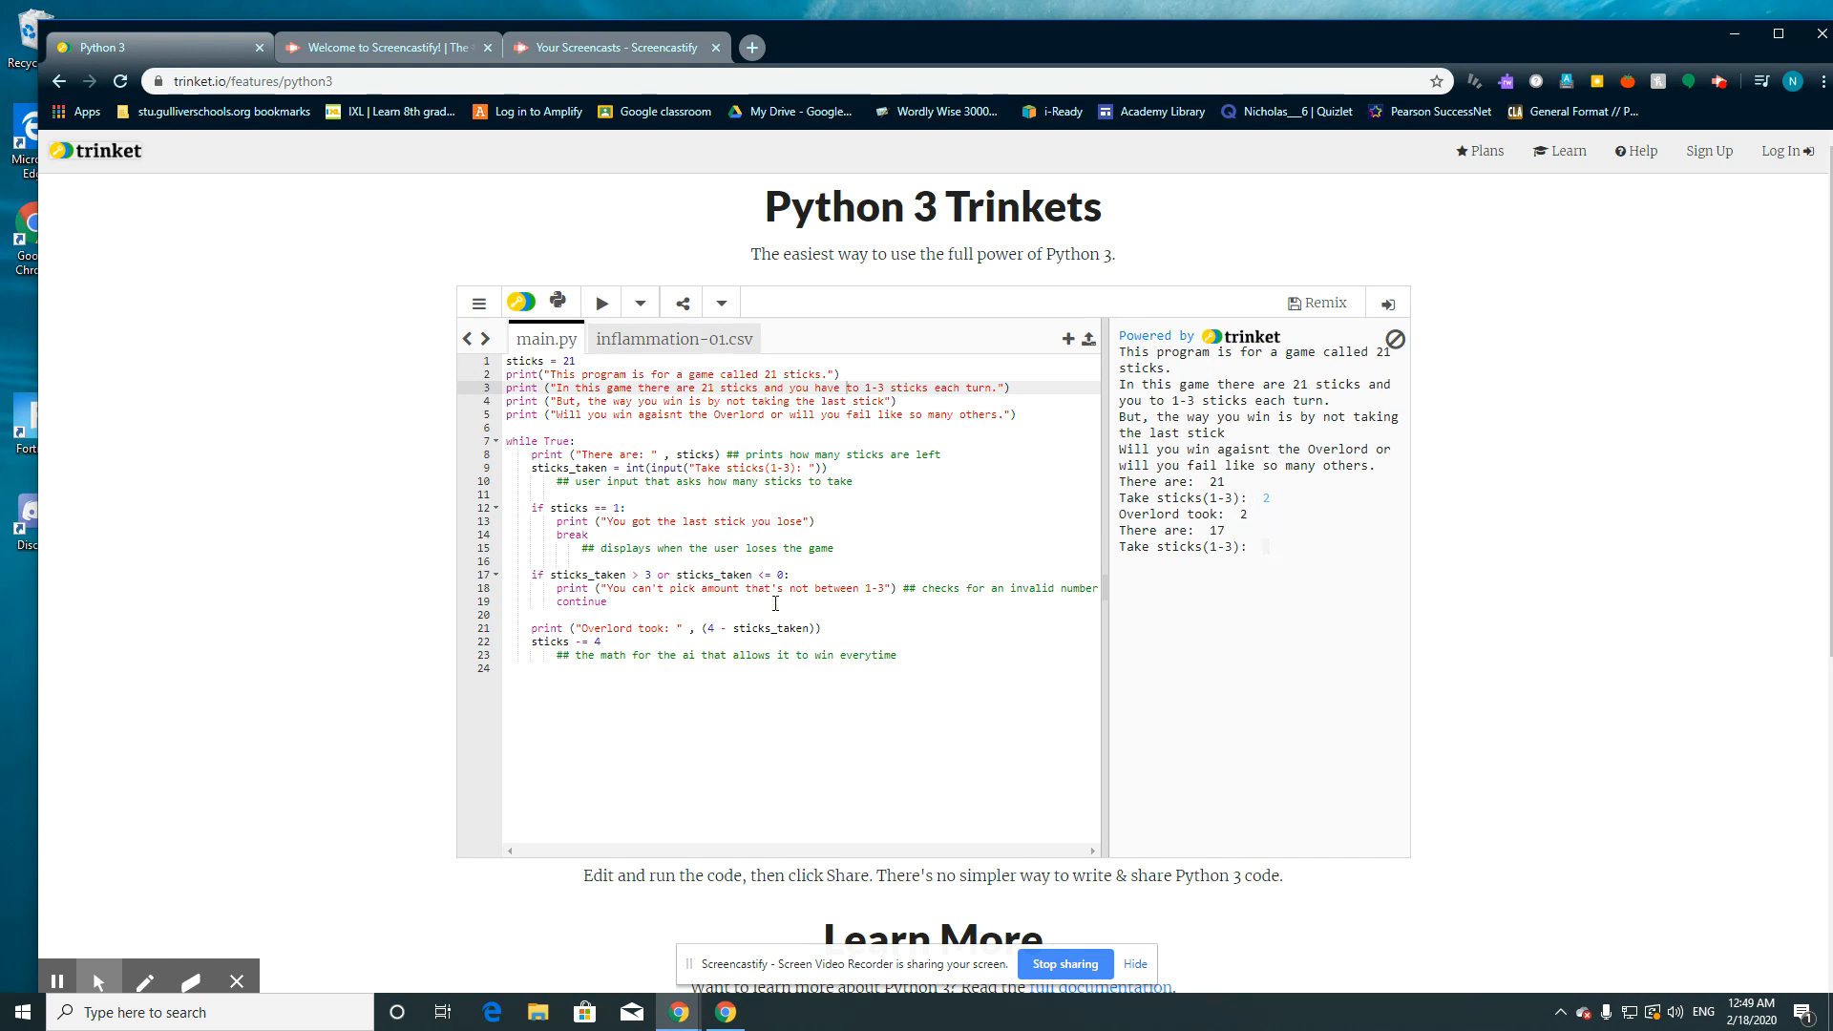
{"action": "mouse_move", "coordinate": [1237, 525]}
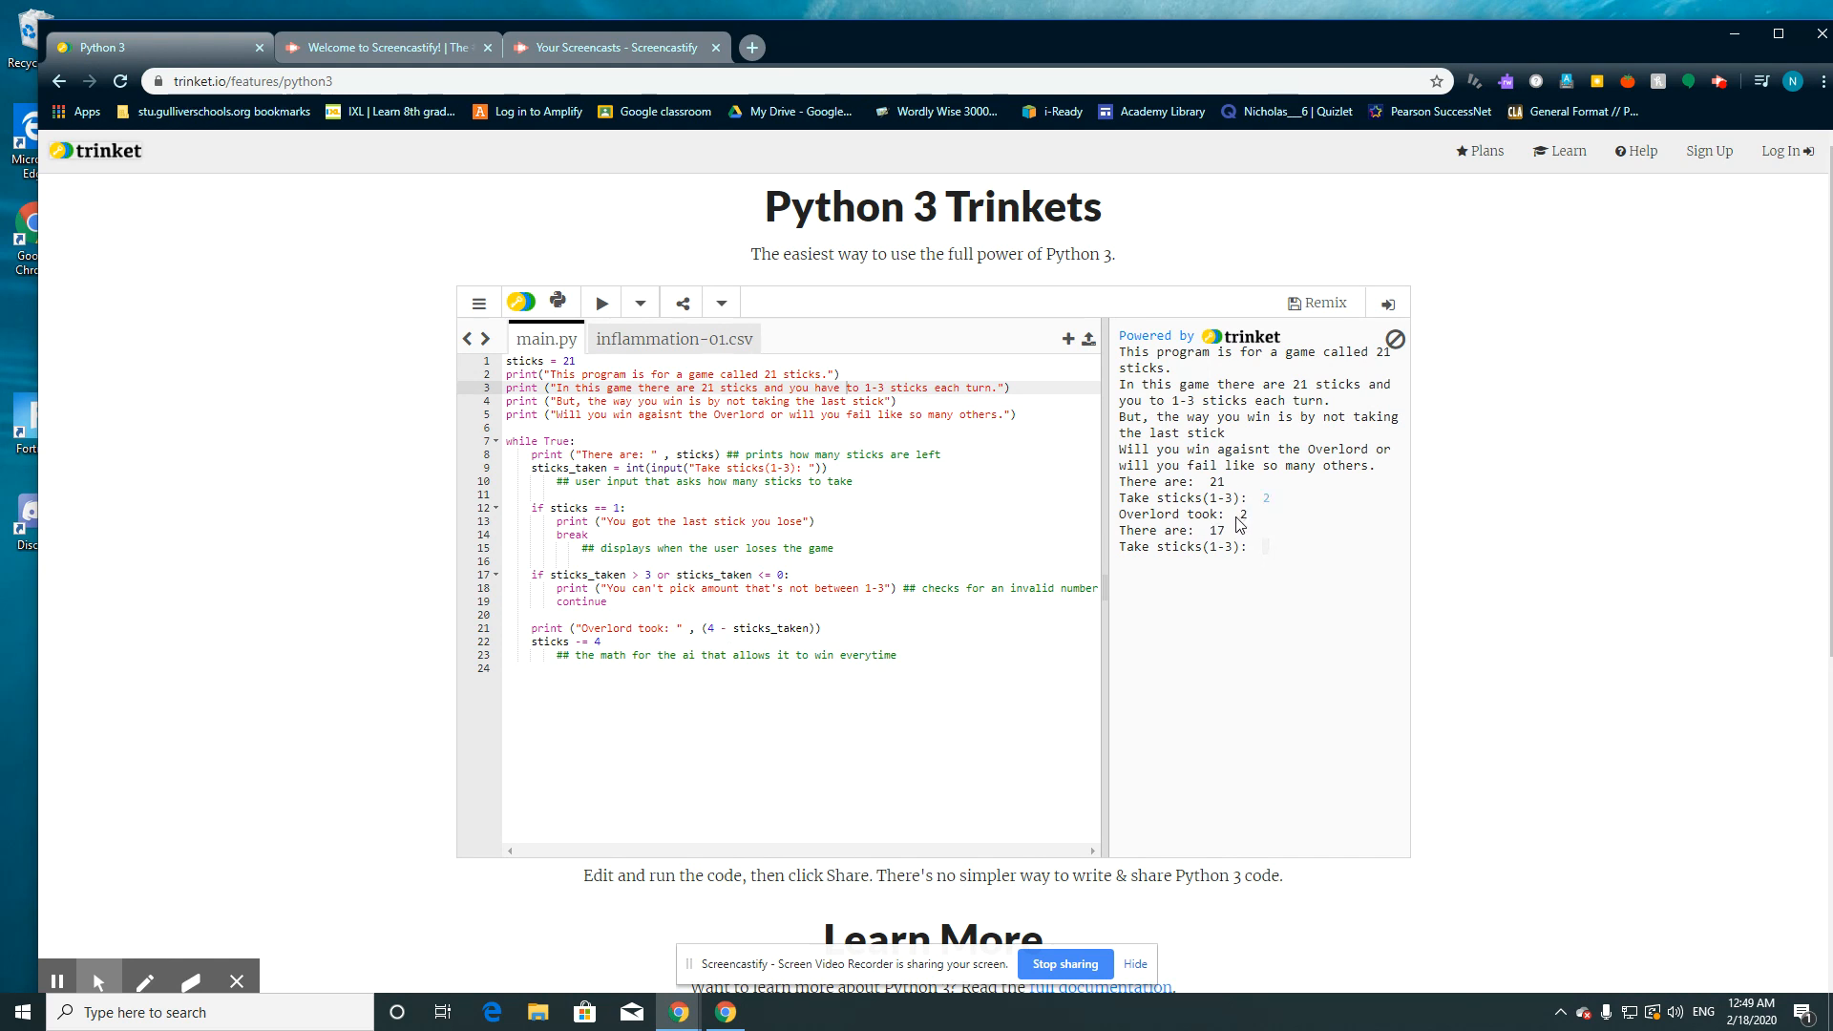
{"action": "mouse_move", "coordinate": [1355, 534]}
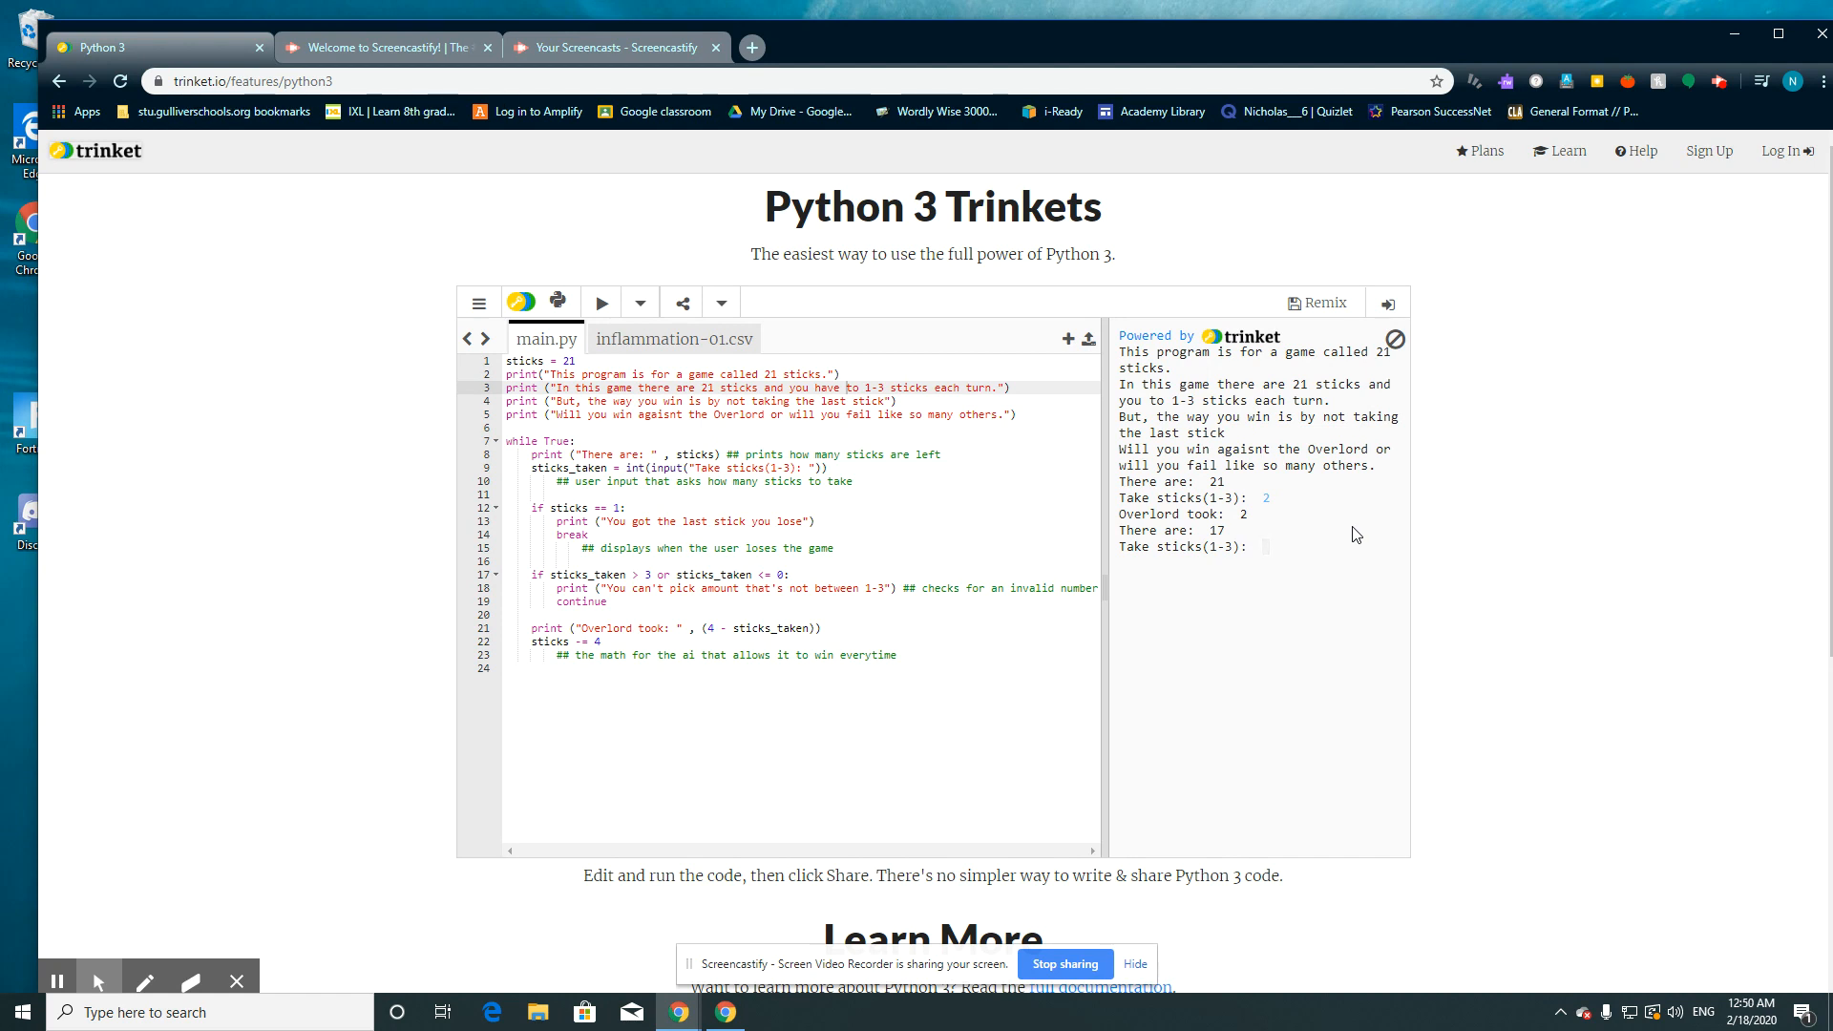
{"action": "type", "text": "3"}
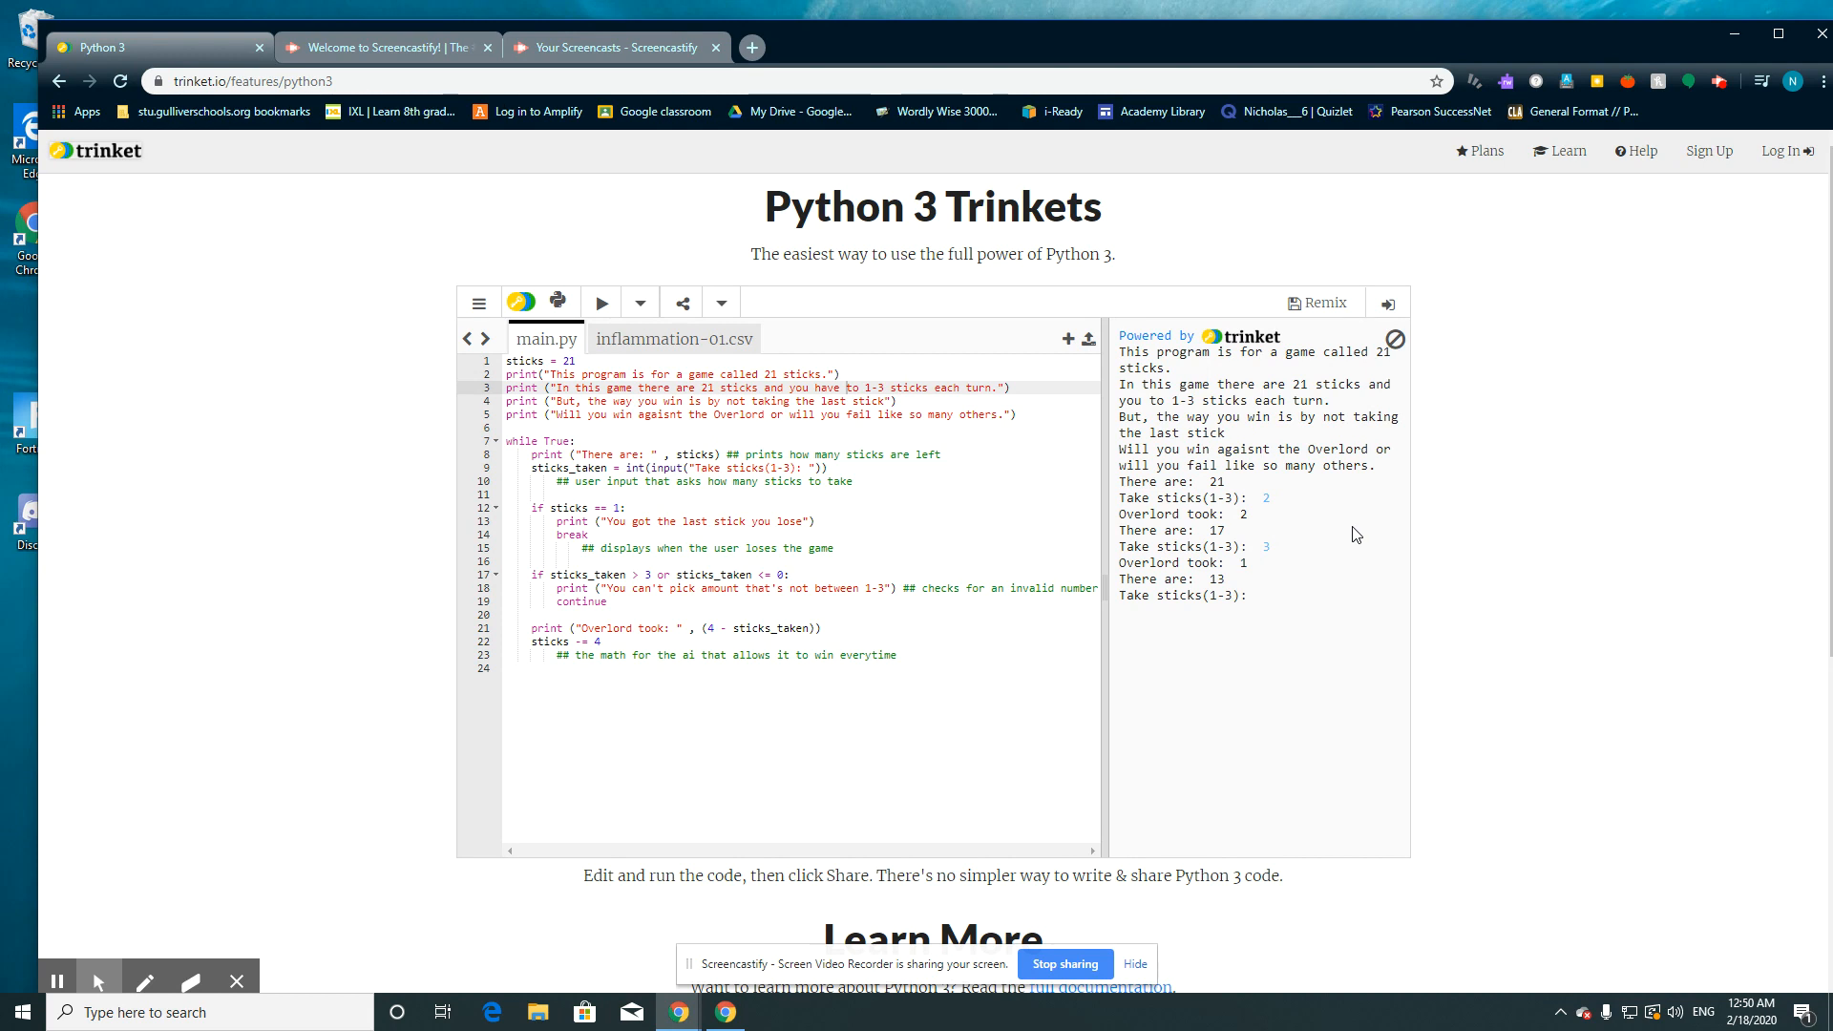
{"action": "type", "text": "3"}
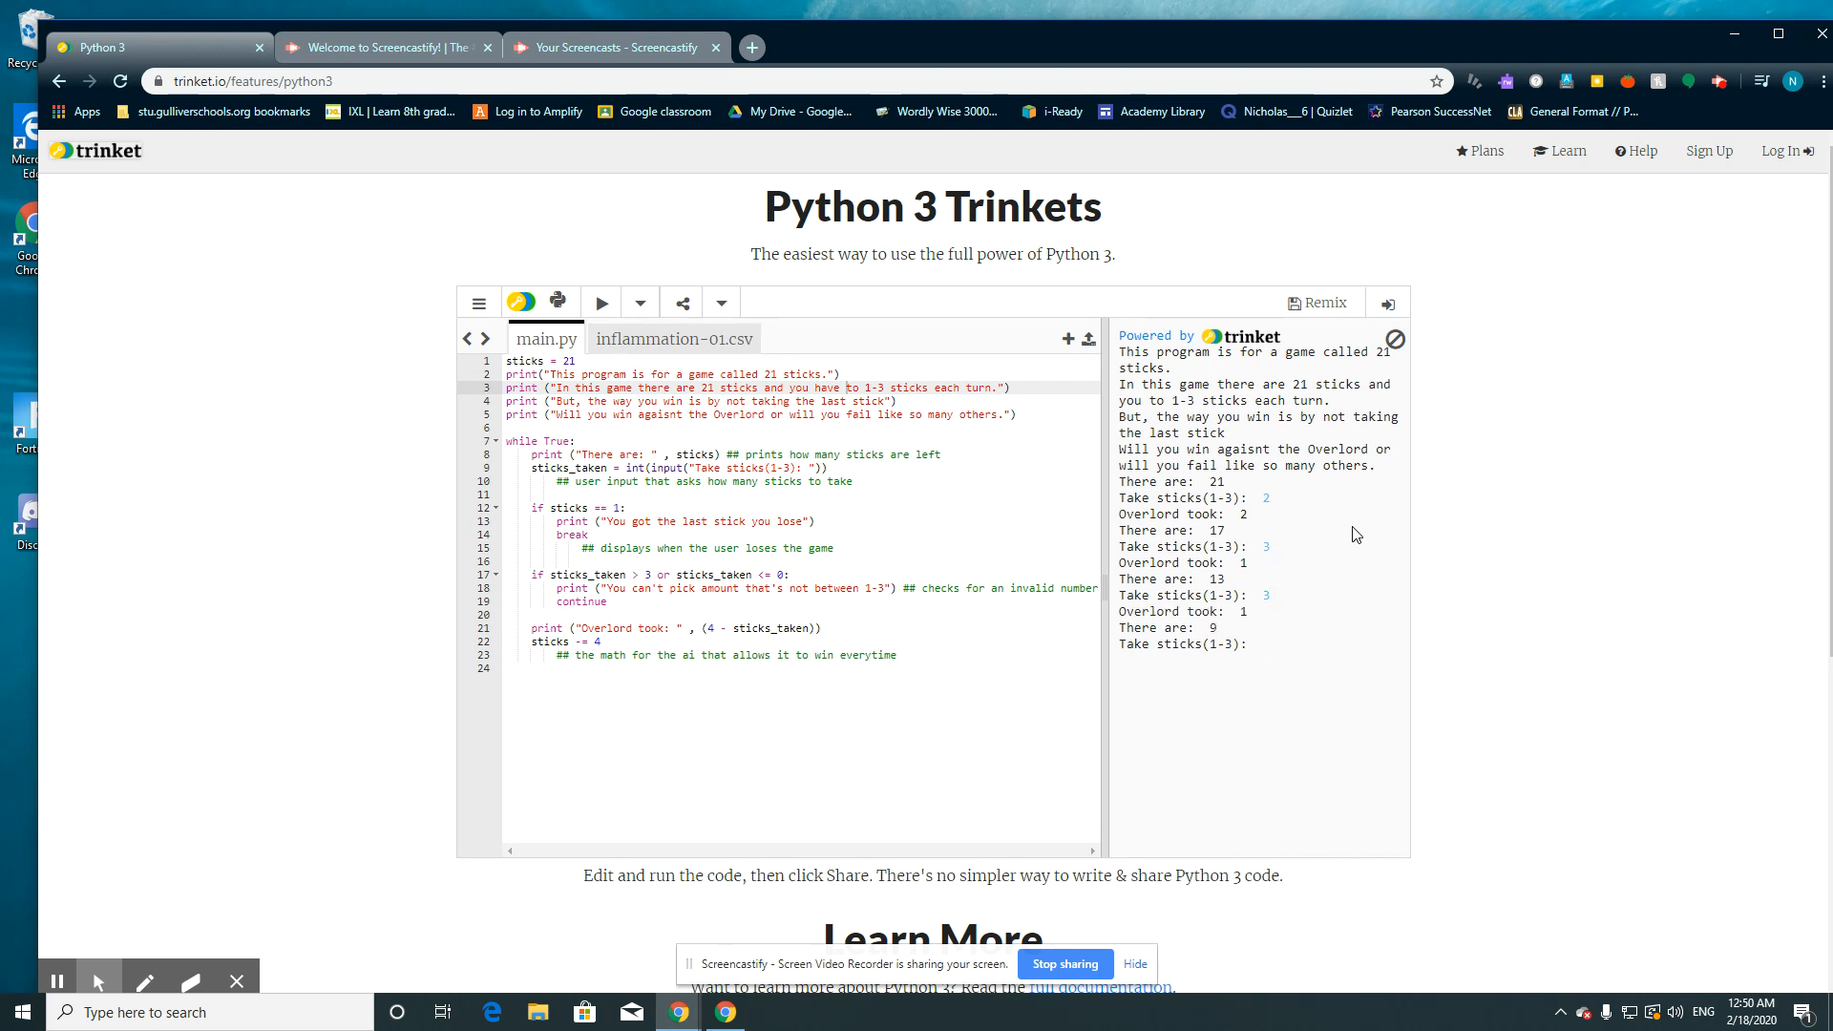
{"action": "type", "text": "1"}
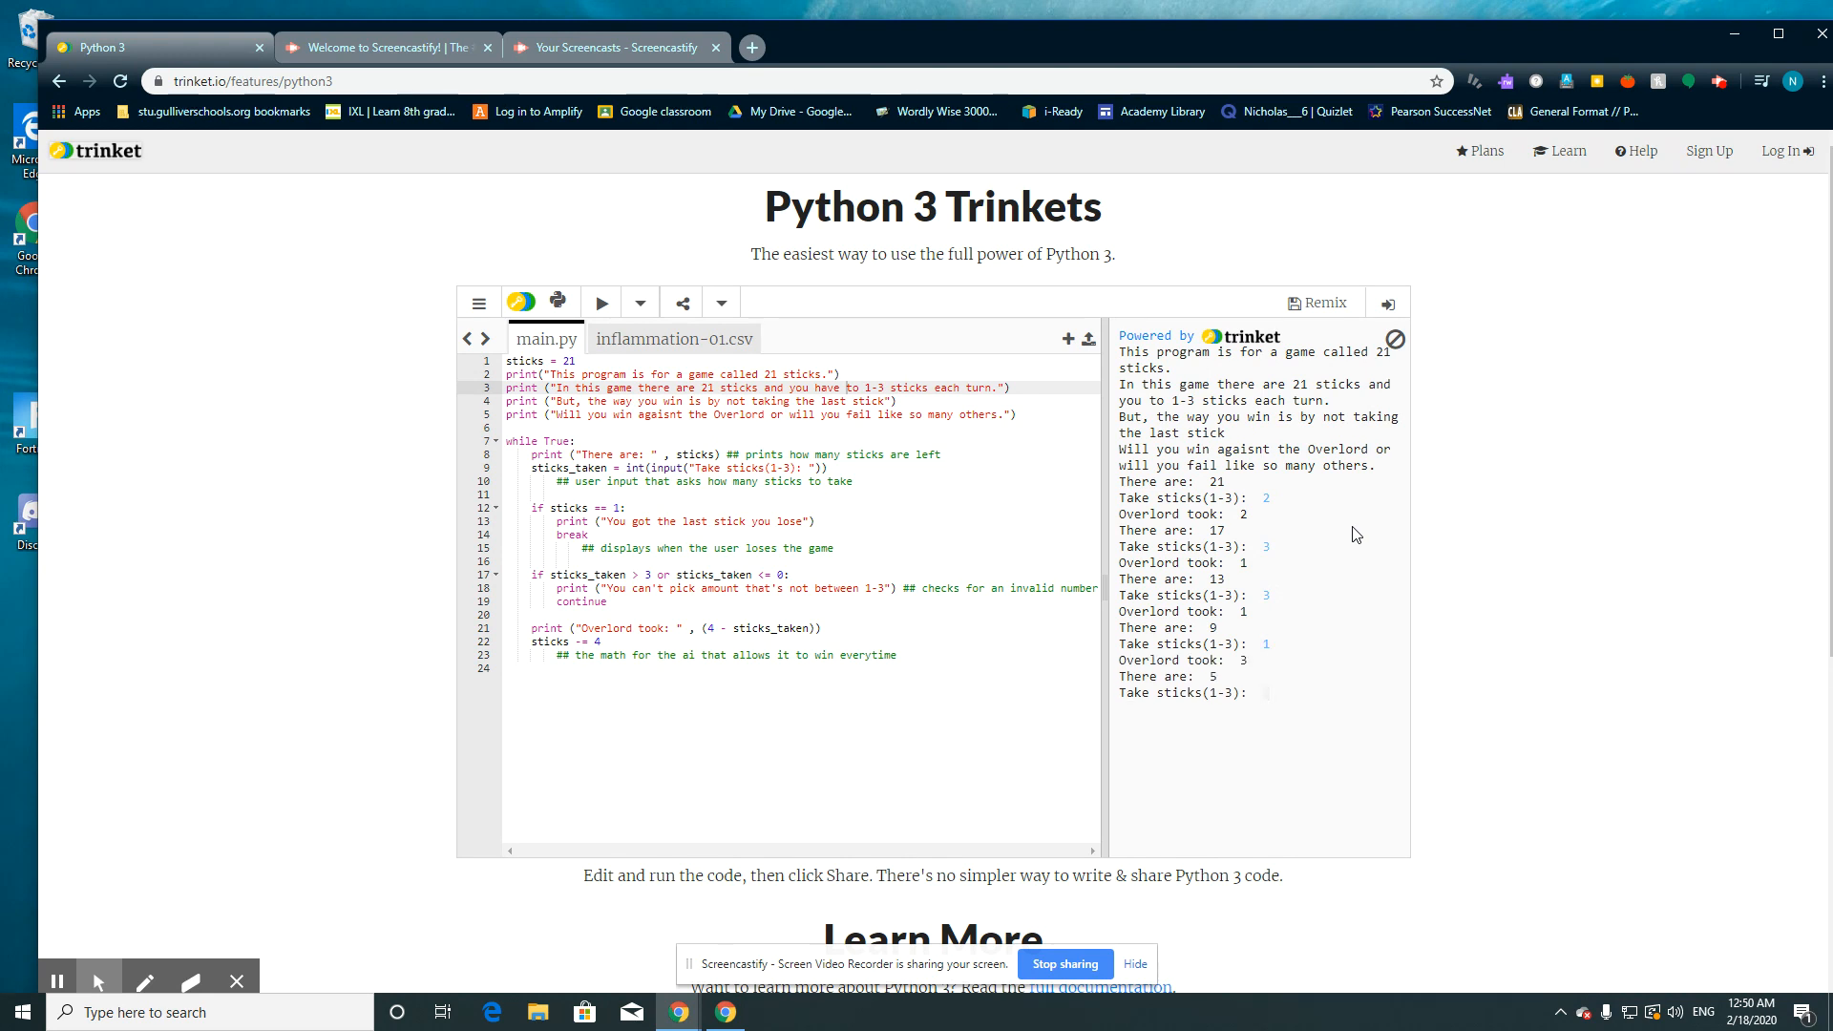
{"action": "type", "text": "3"}
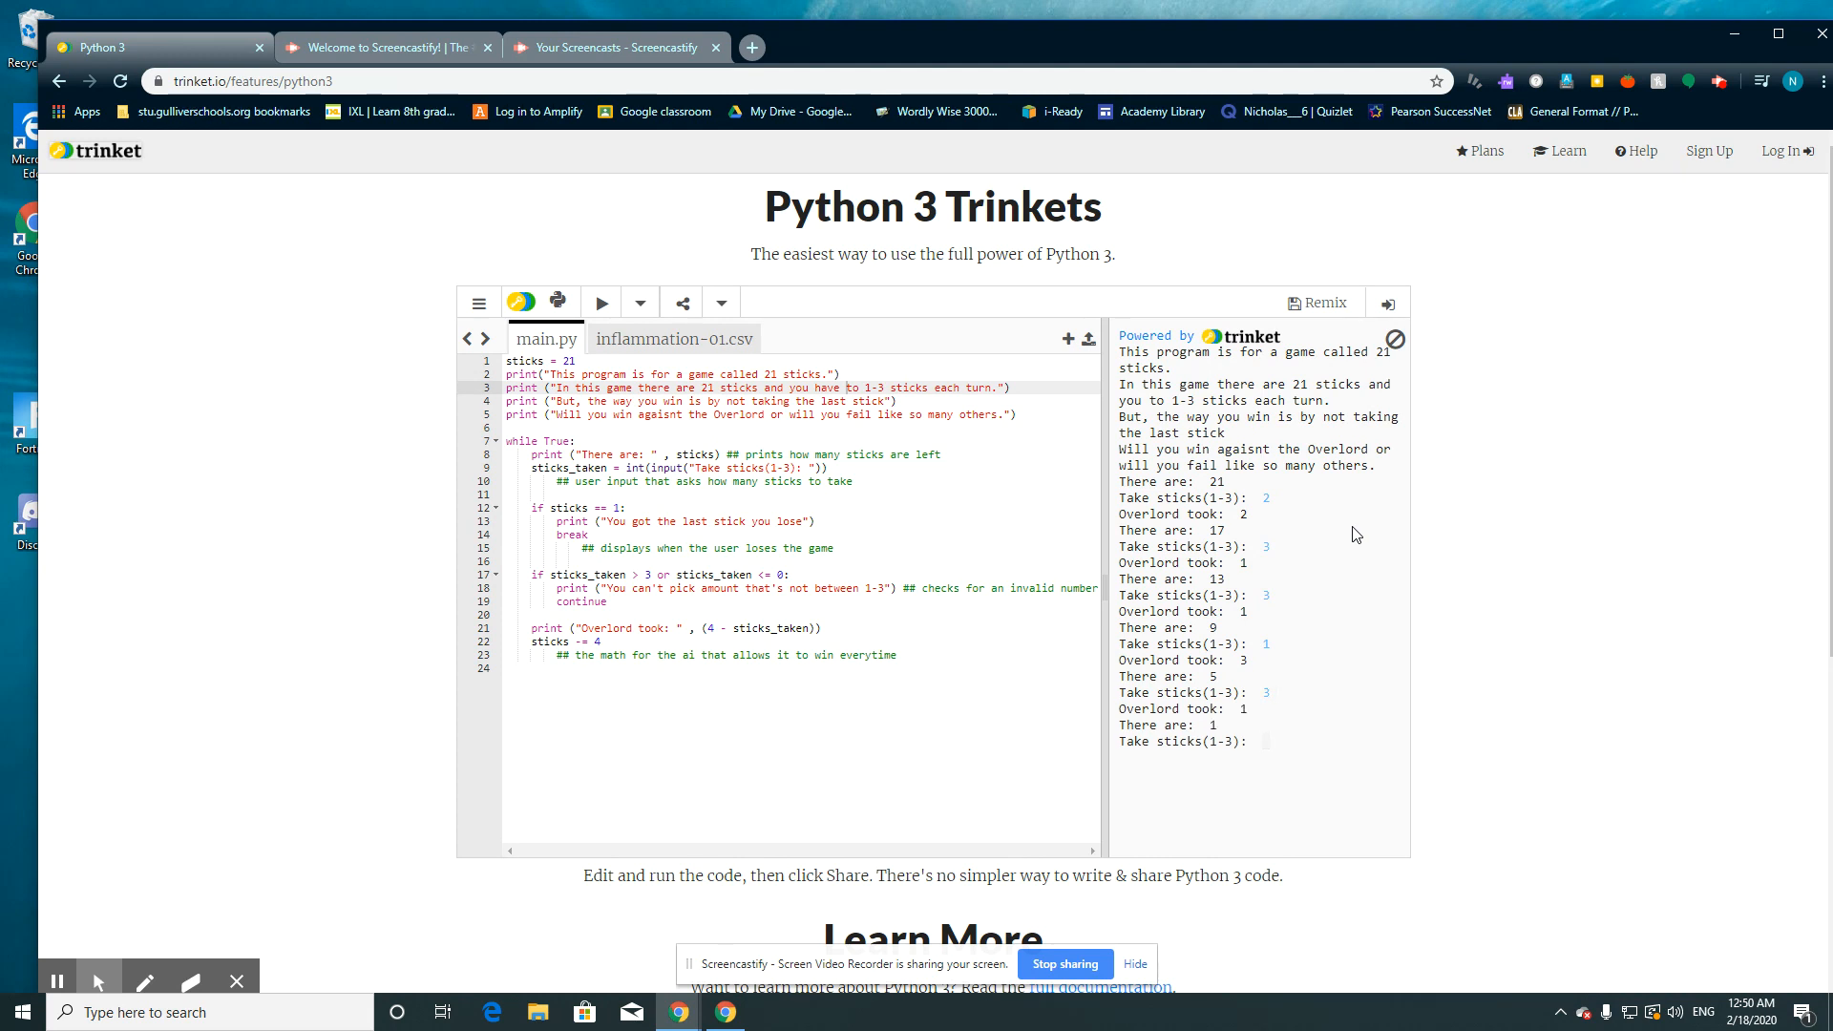
{"action": "type", "text": "1"}
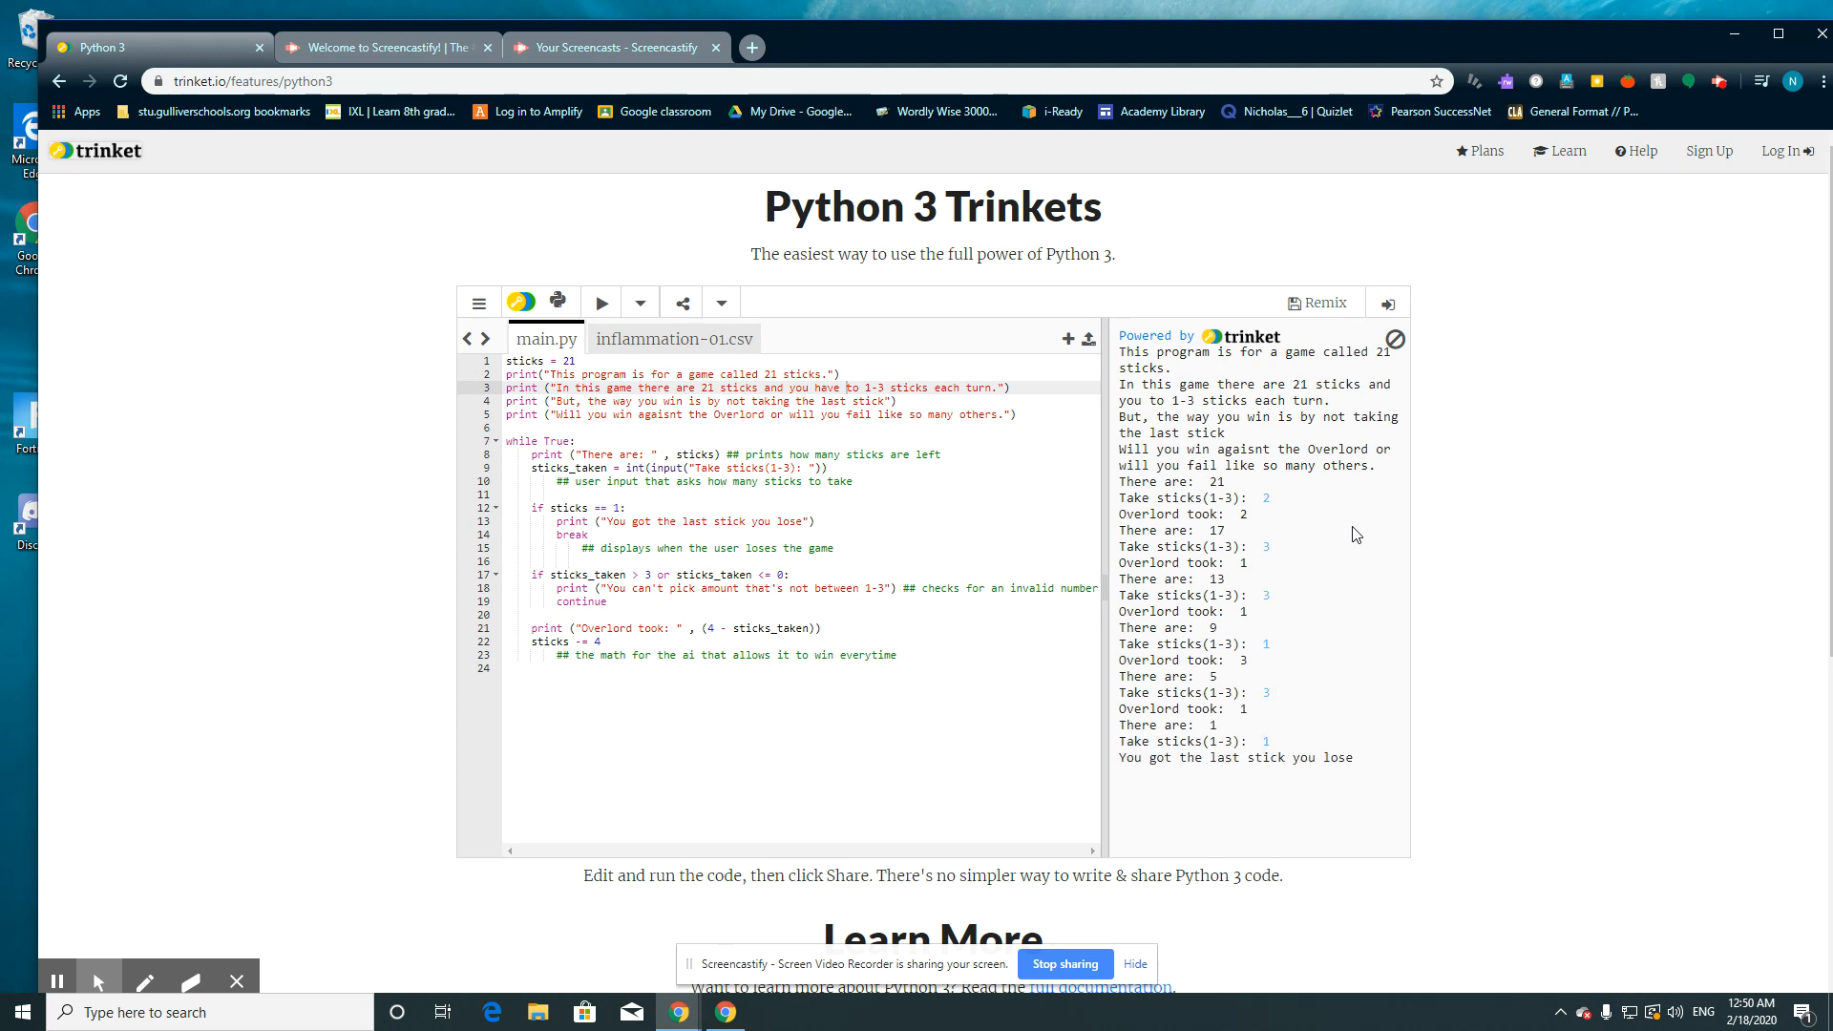
{"action": "mouse_move", "coordinate": [1039, 669]}
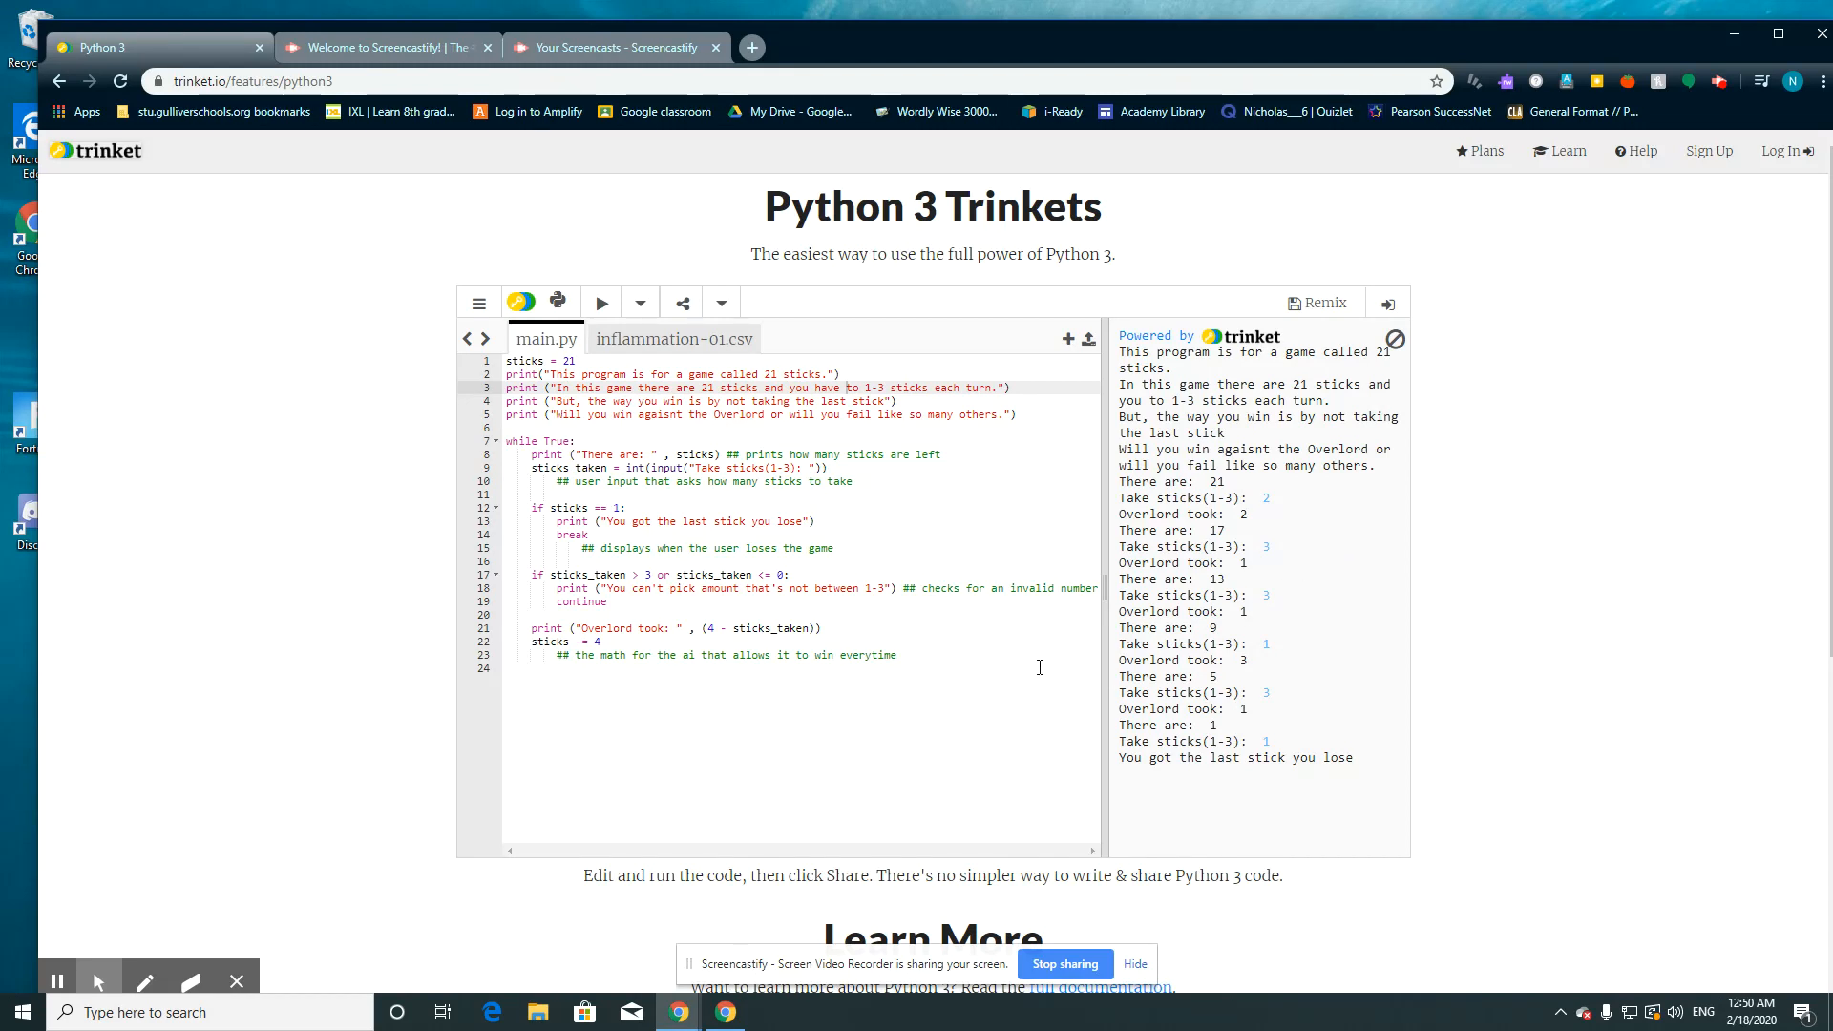
{"action": "mouse_move", "coordinate": [1600, 122]}
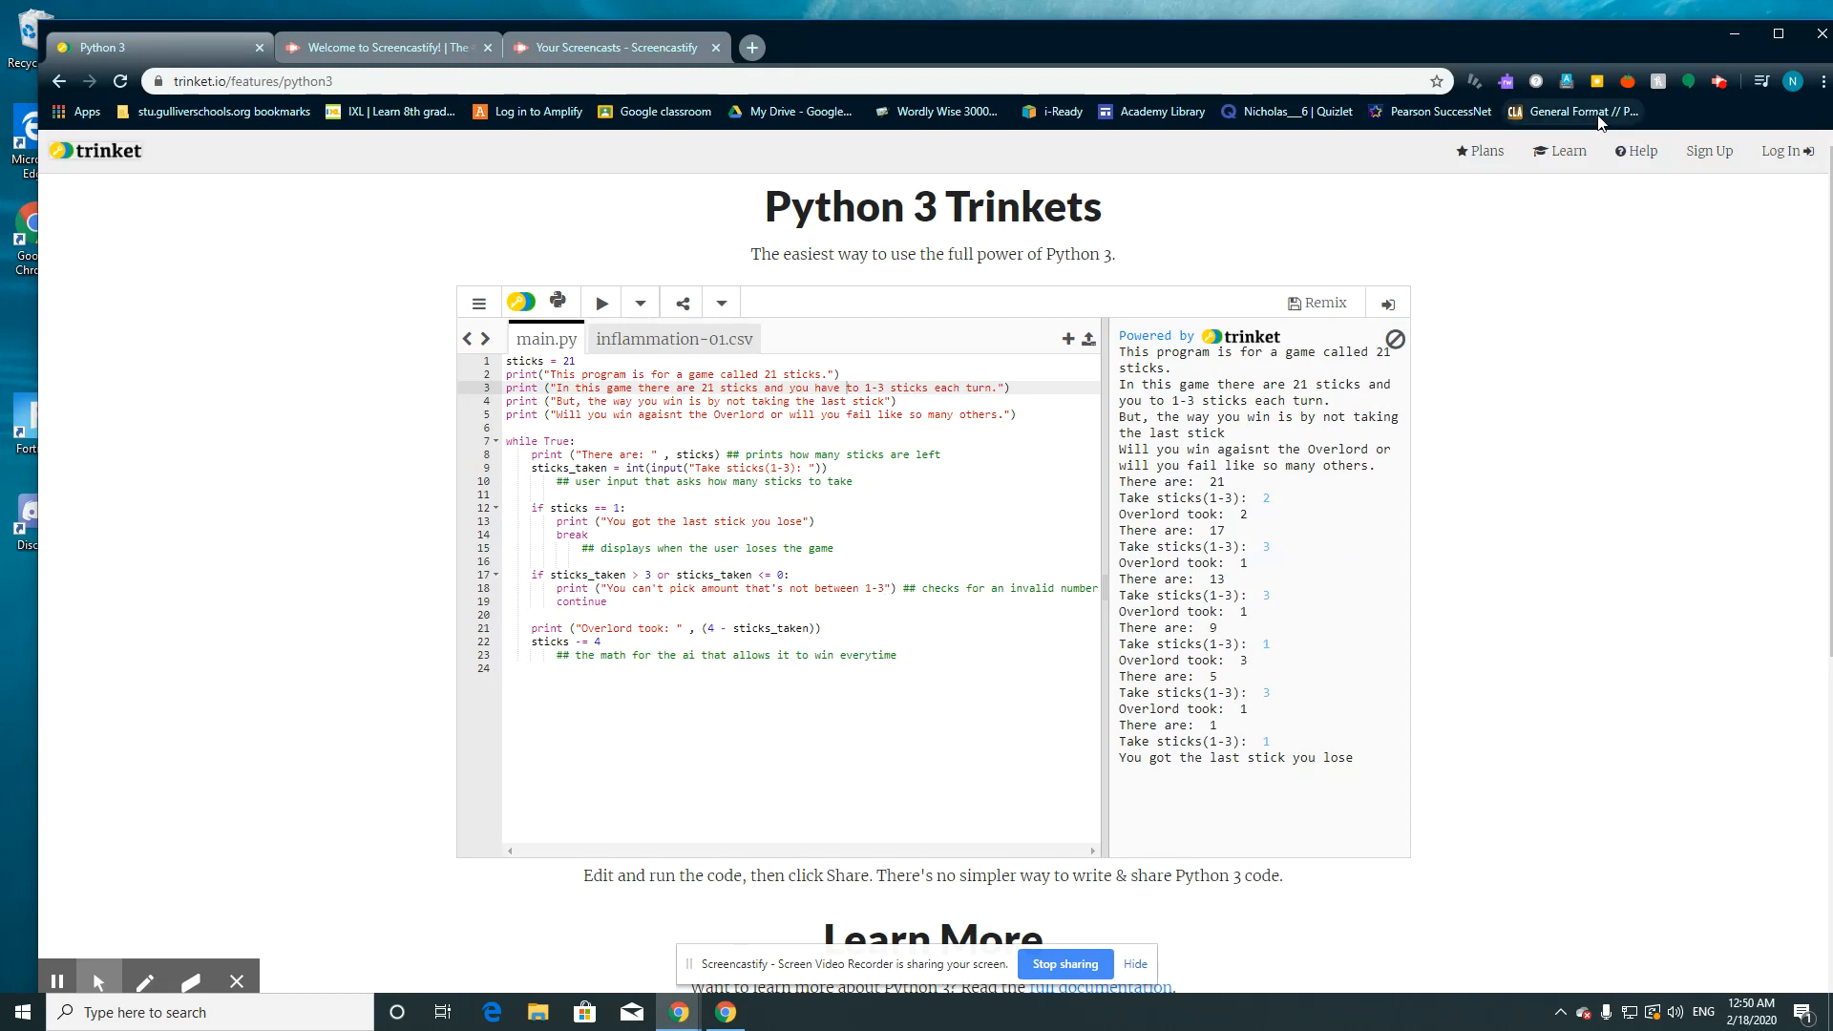